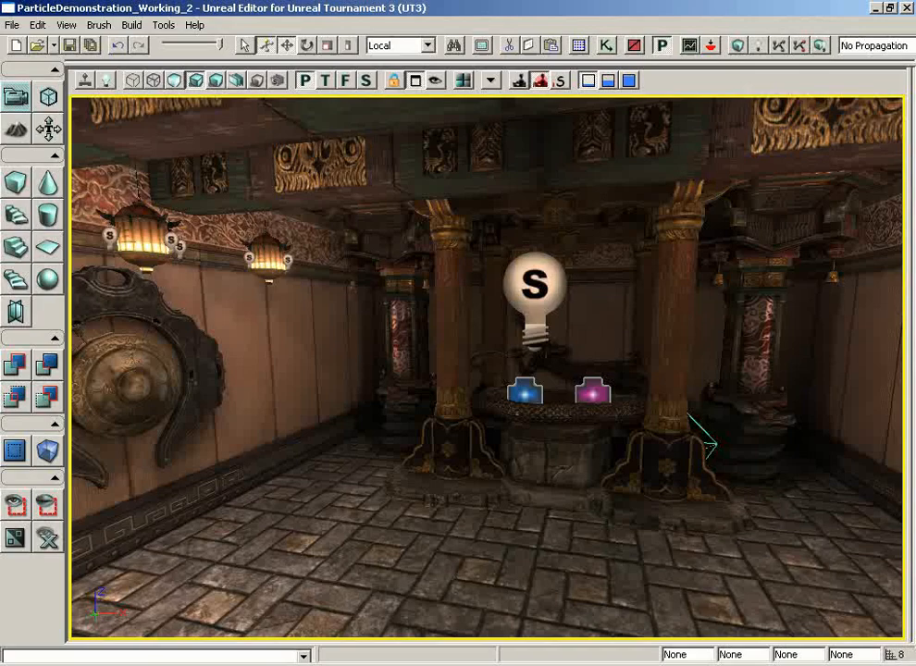
mouse_move(462, 10)
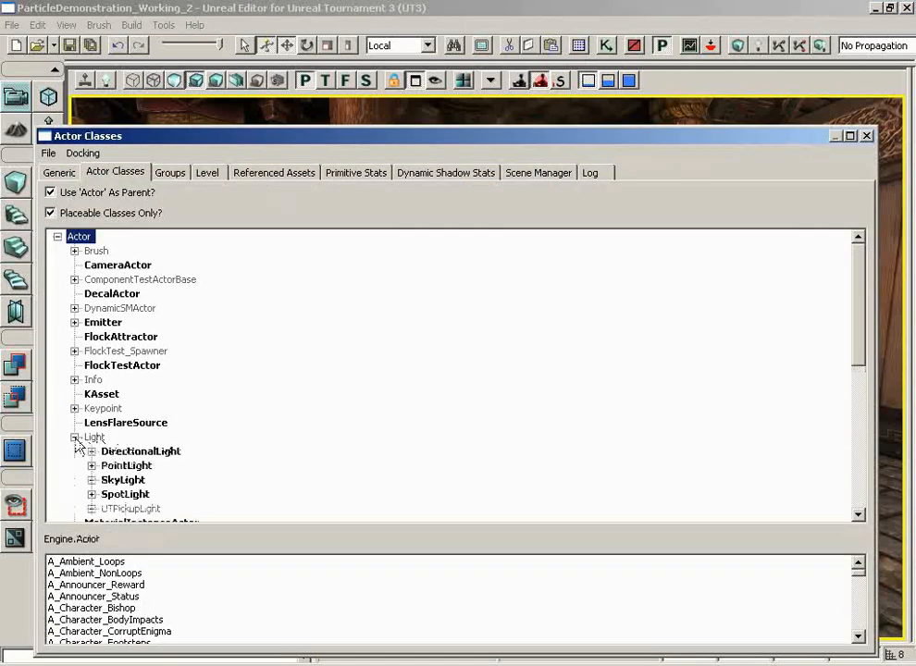
Expand PointLight under Light and select the PointLightMovable class.
click(91, 465)
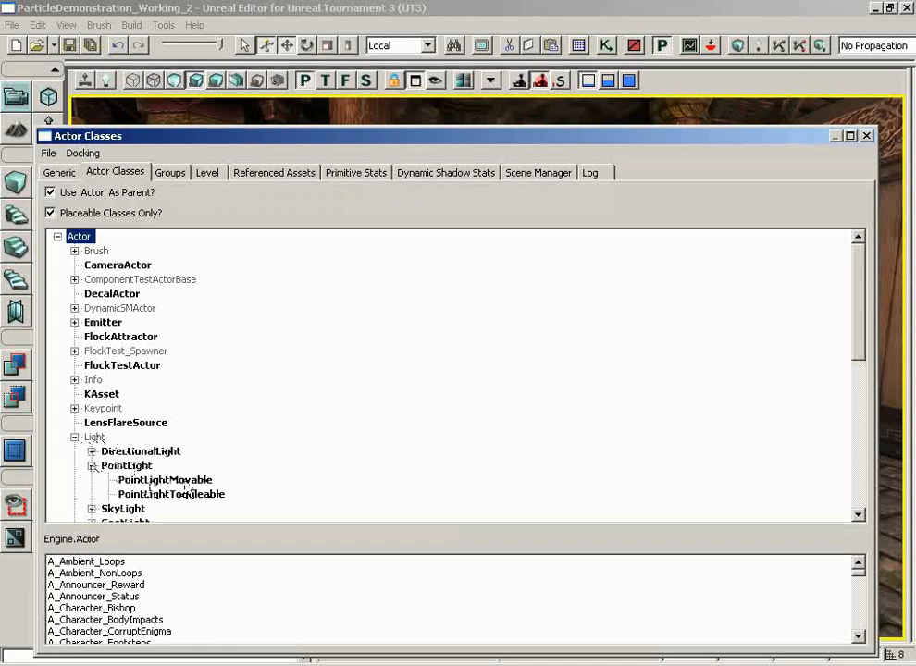
click(164, 479)
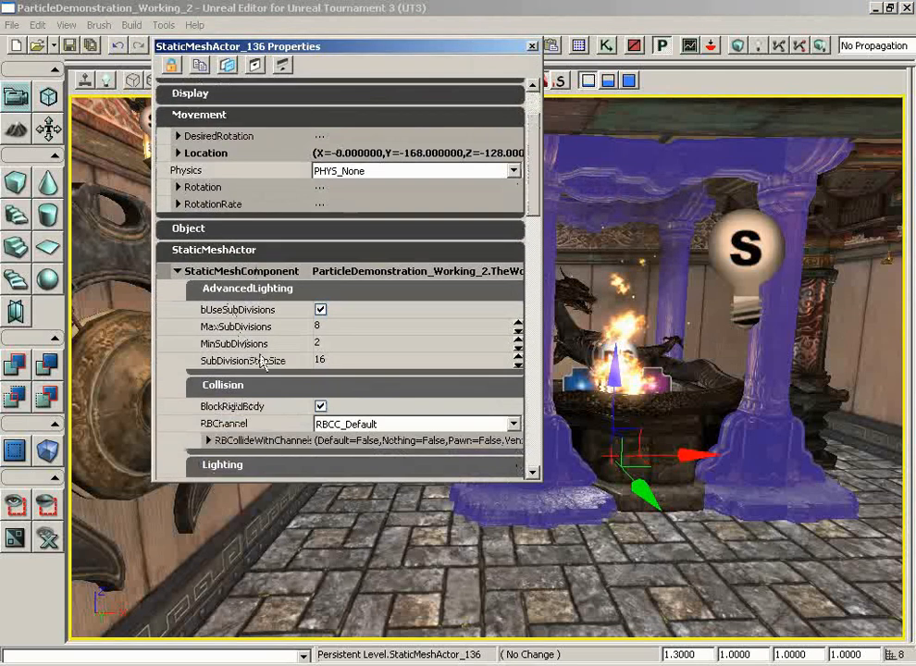
Enable bCastDynamicShadow on both pillar static meshes and close their properties.
scroll(down, 3)
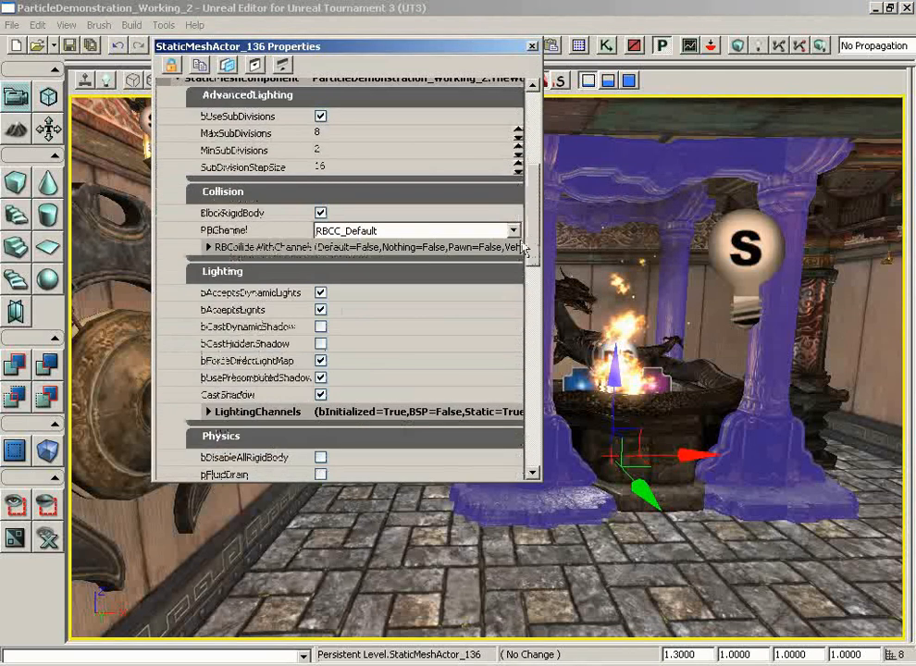
mouse_move(321, 326)
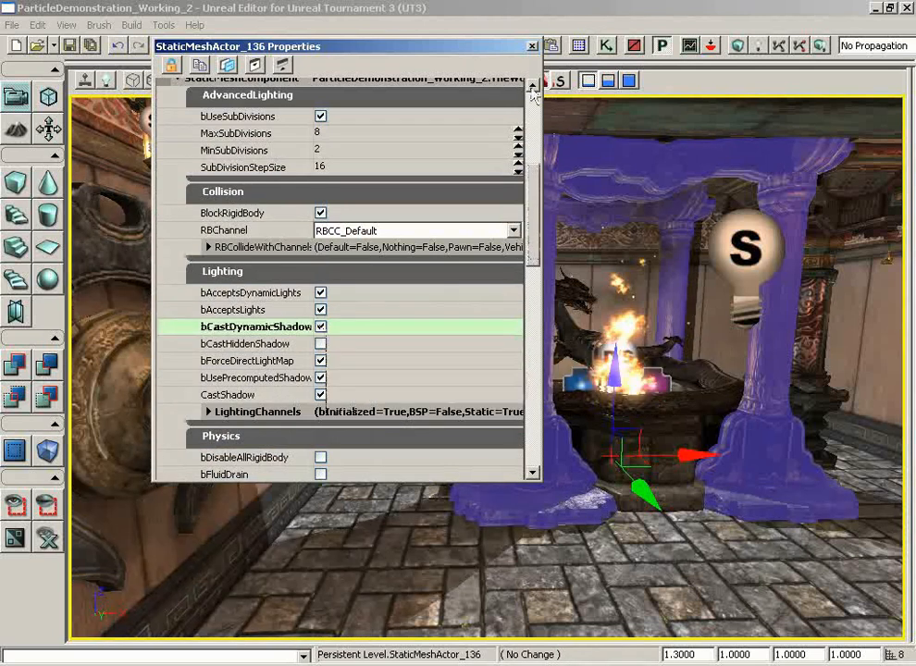
click(532, 46)
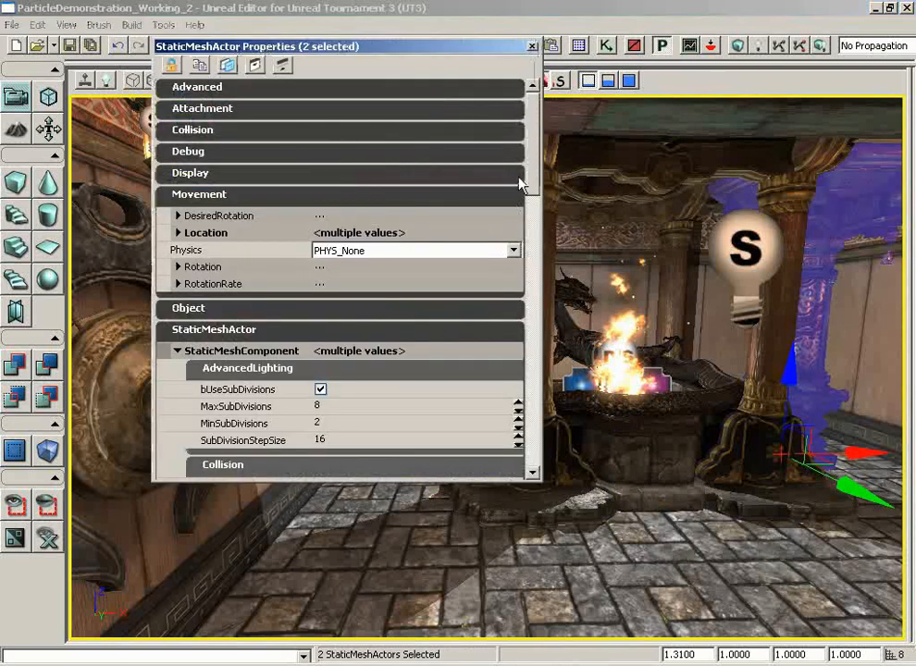
scroll(down, 3)
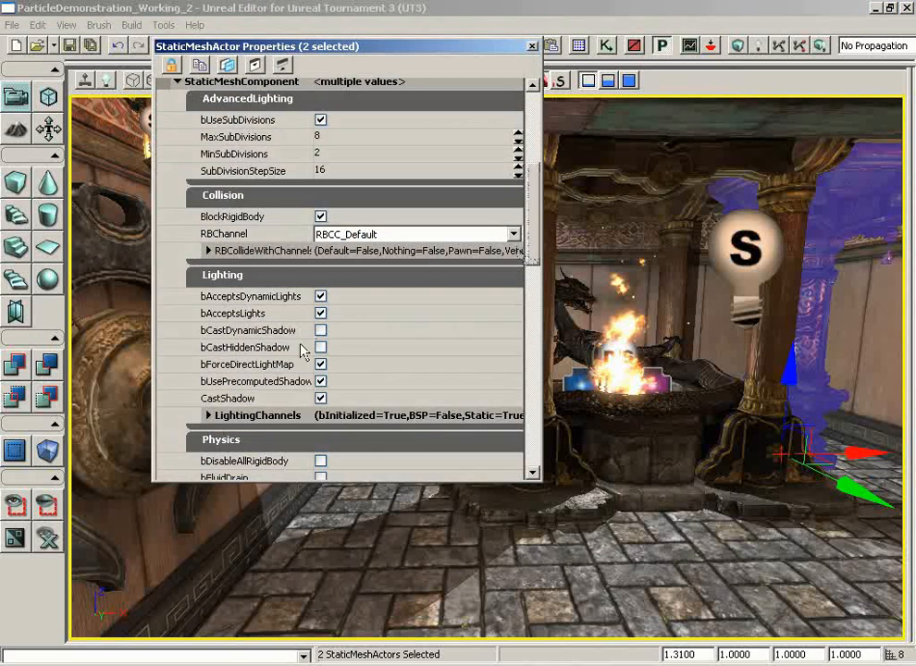
click(321, 331)
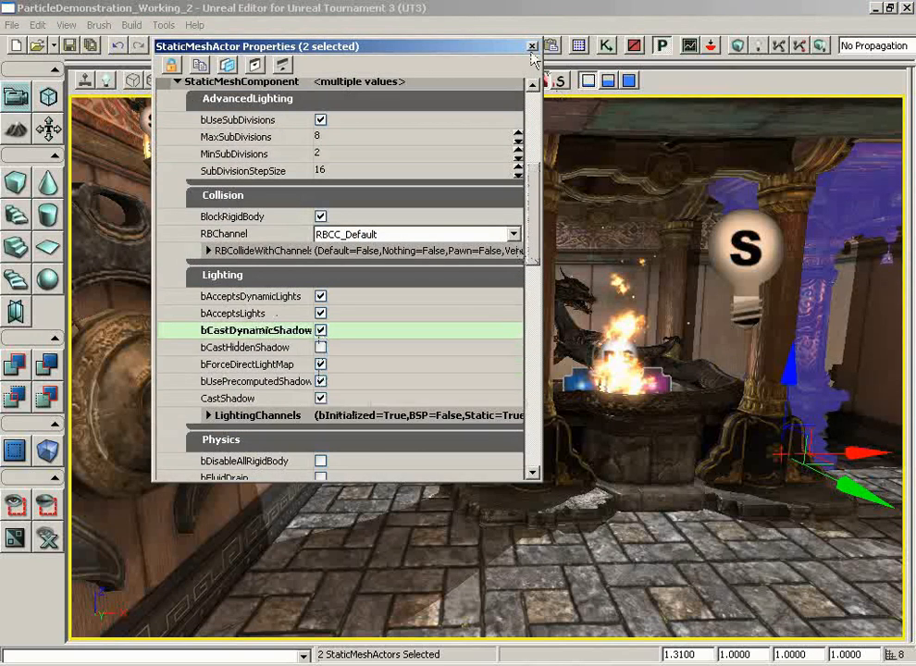
click(533, 47)
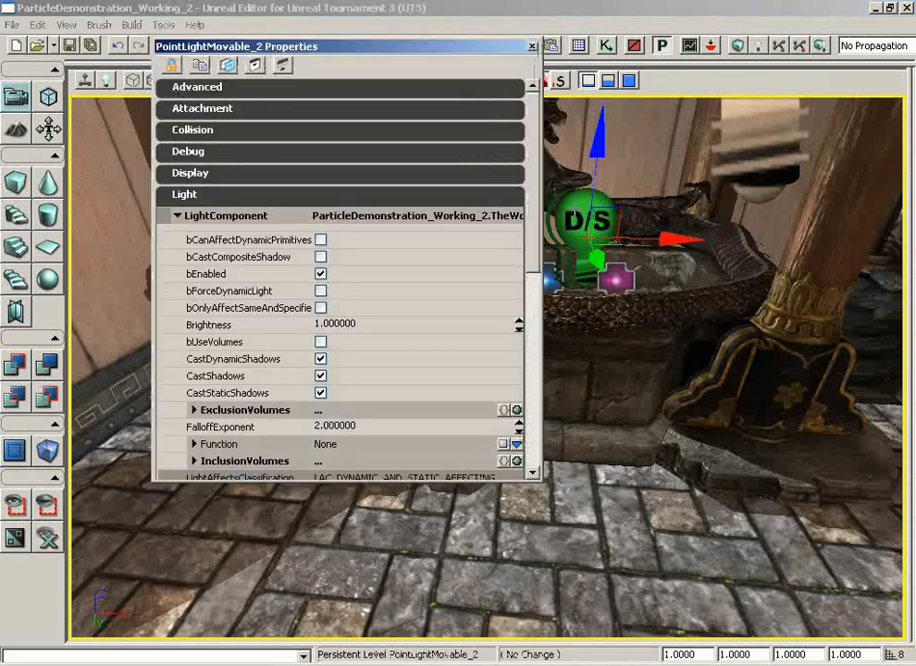
Set the light component's FalloffExponent to 6.0 for a sharper fade.
scroll(down, 3)
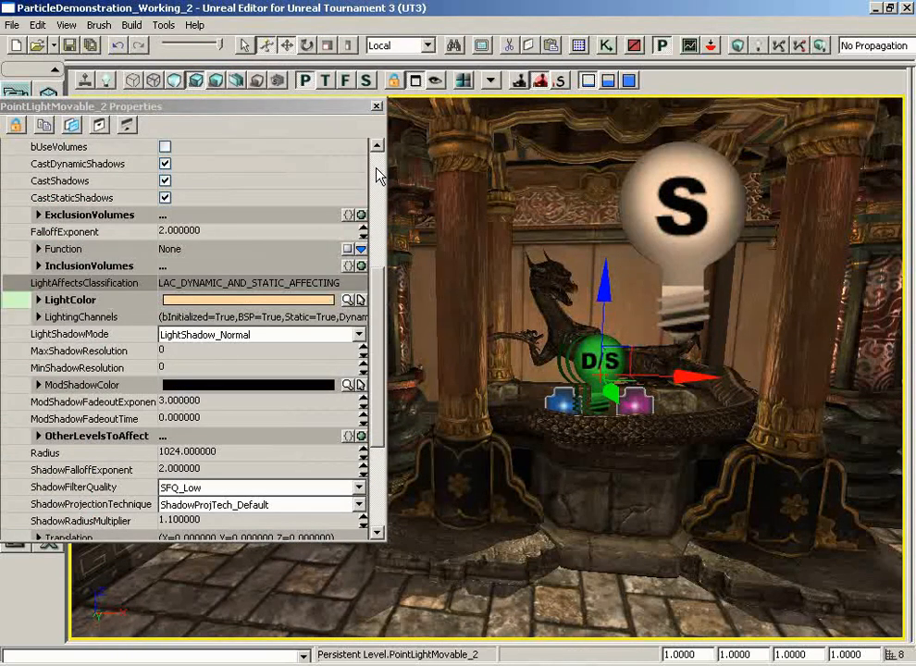
mouse_move(378, 364)
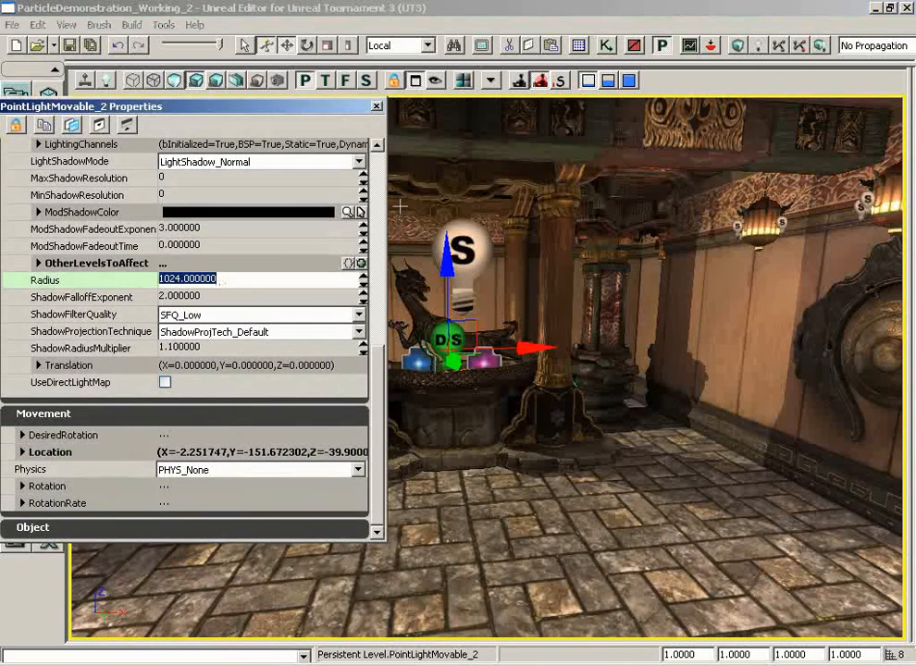
text(512.000000)
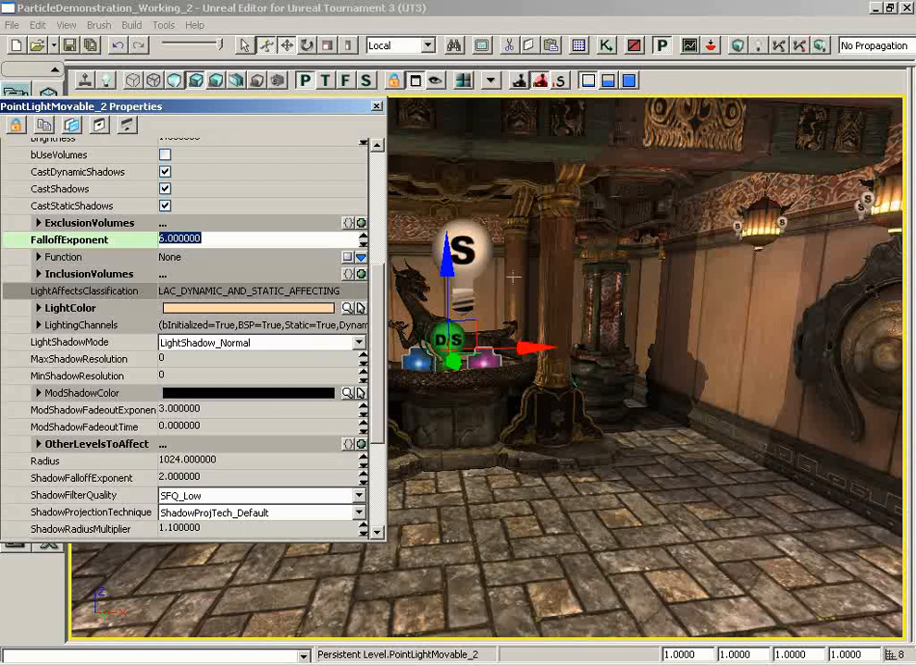
scroll(down, 3)
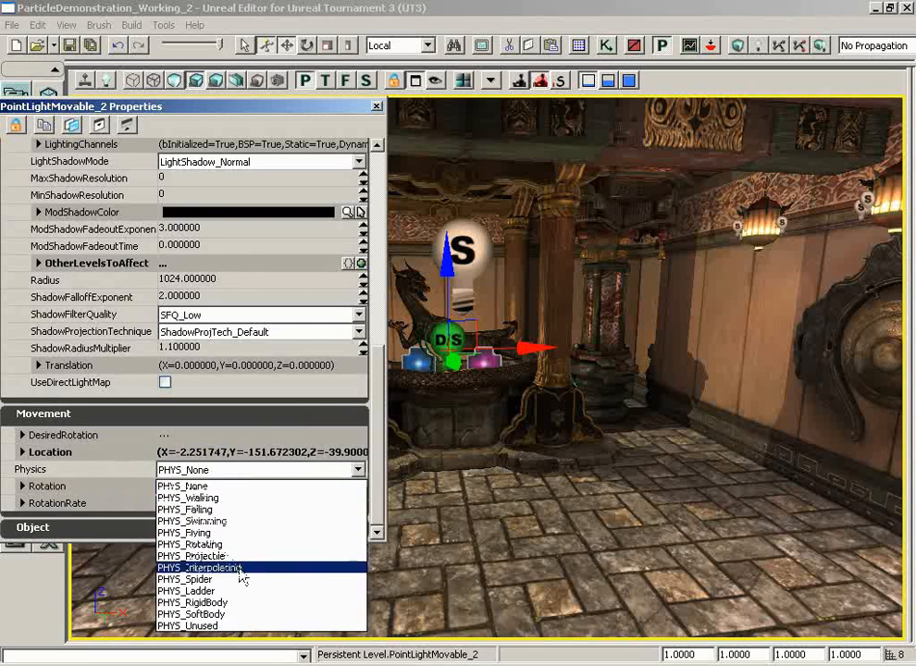
Set the light's Movement Physics to PHYS_Interpolating.
click(199, 567)
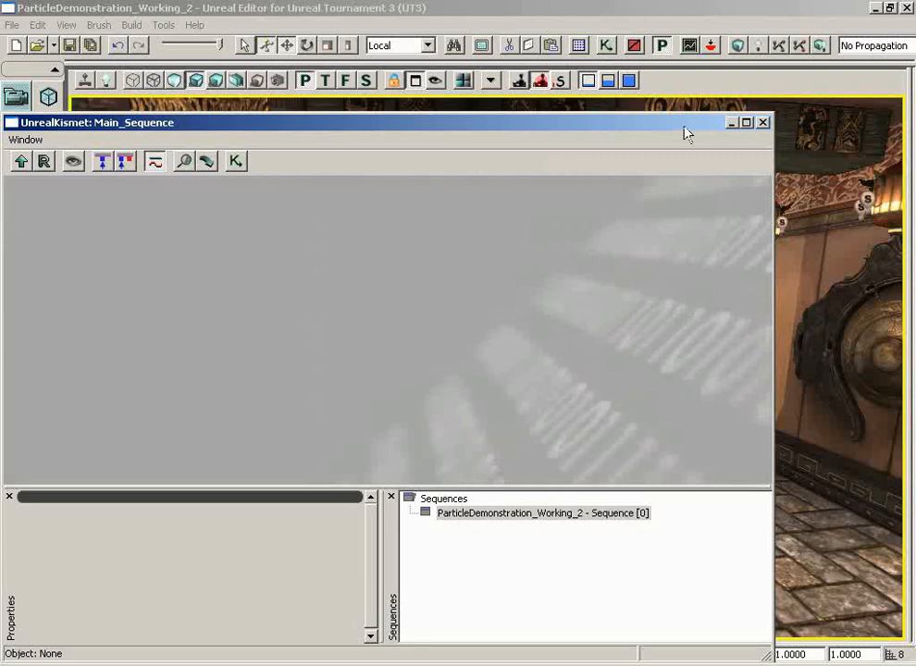
Add a New Matinee node to the Kismet canvas.
right_click(363, 318)
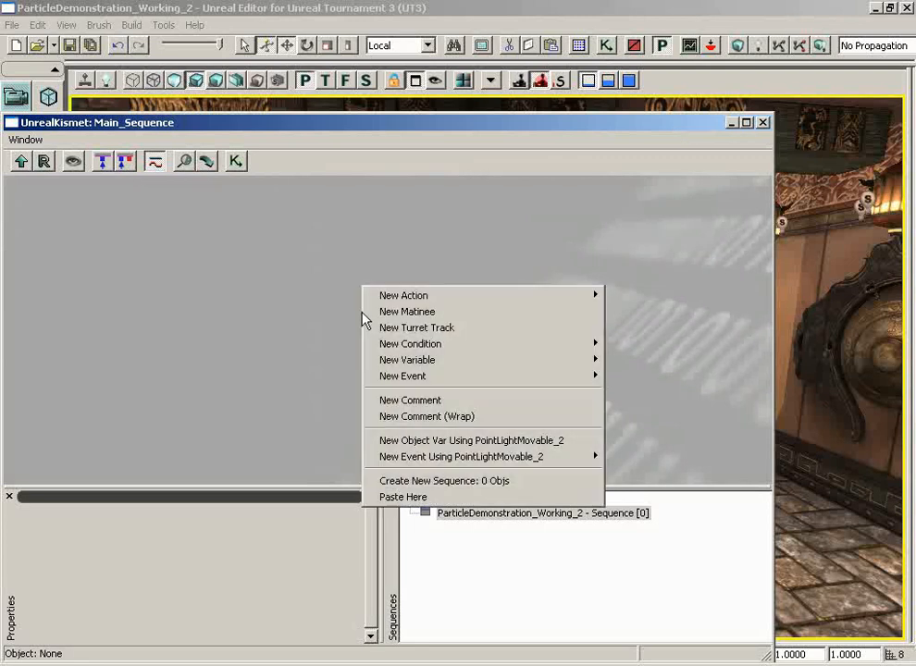
click(407, 312)
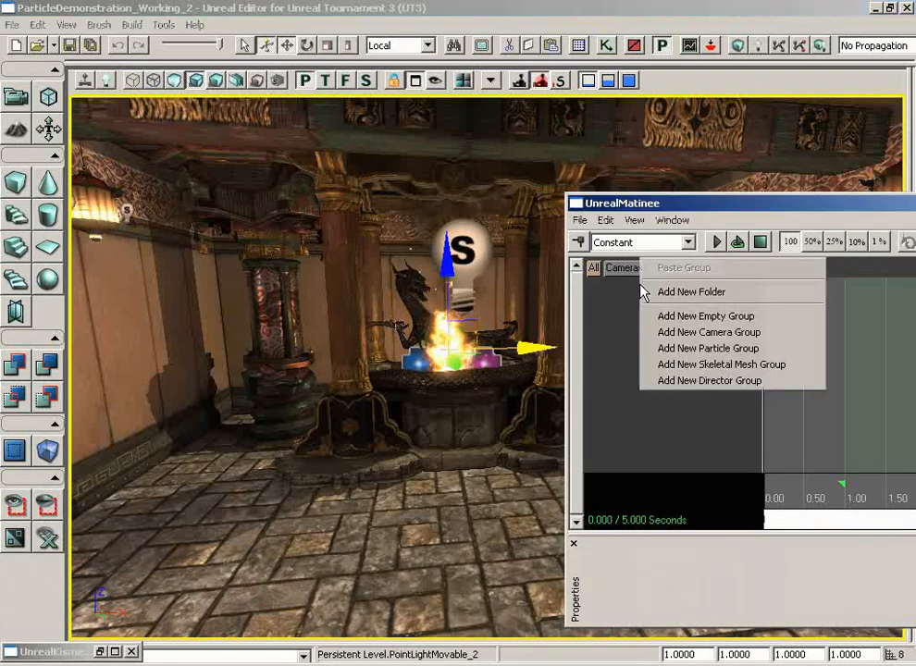
mouse_move(706, 316)
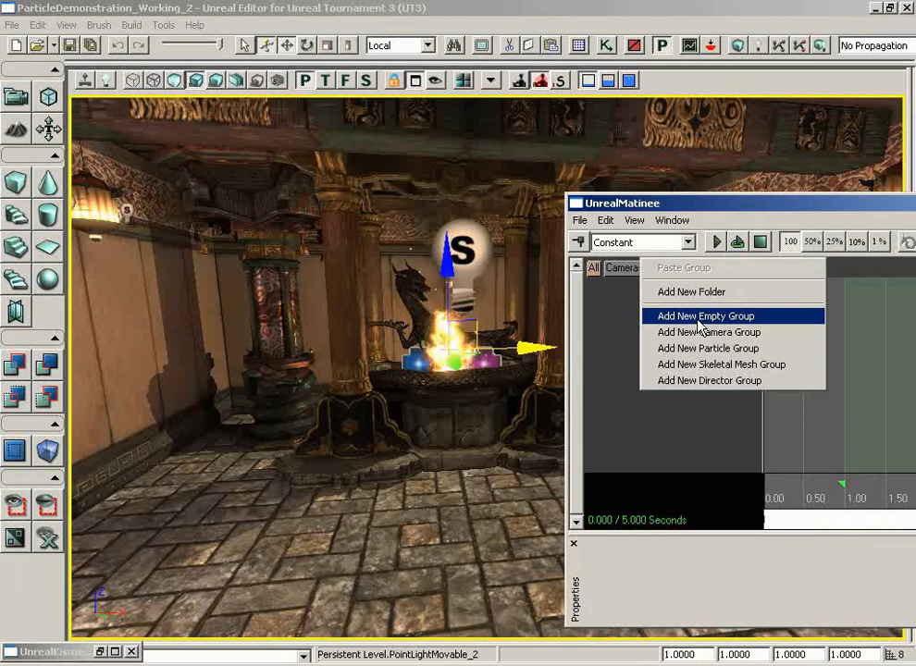
Create a new empty Matinee group named Light Jitter.
click(703, 315)
text(LightJJJ)
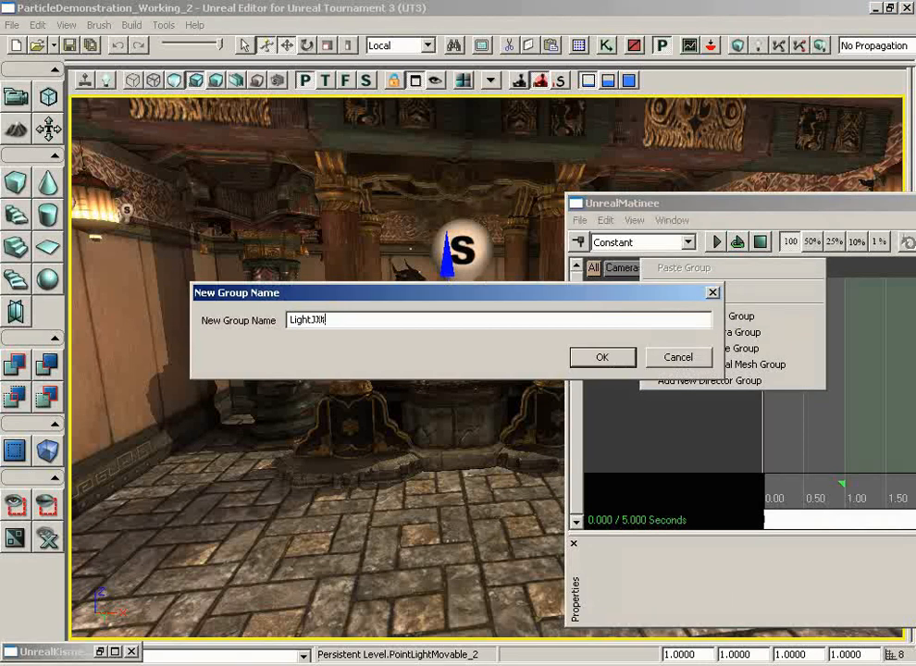
click(602, 358)
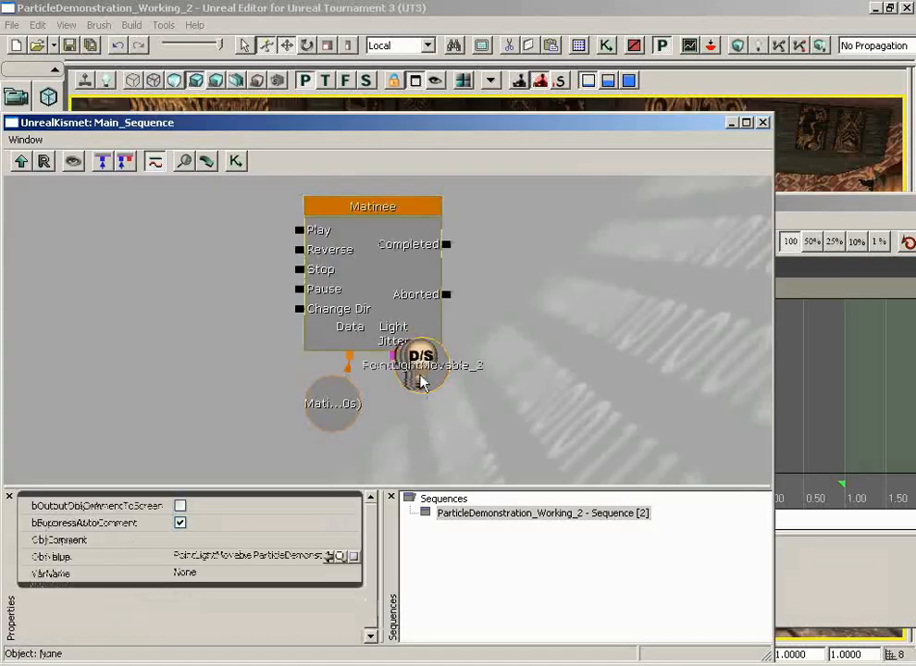
Add a new Movement track to the LightJitter group.
drag(421, 365, 430, 402)
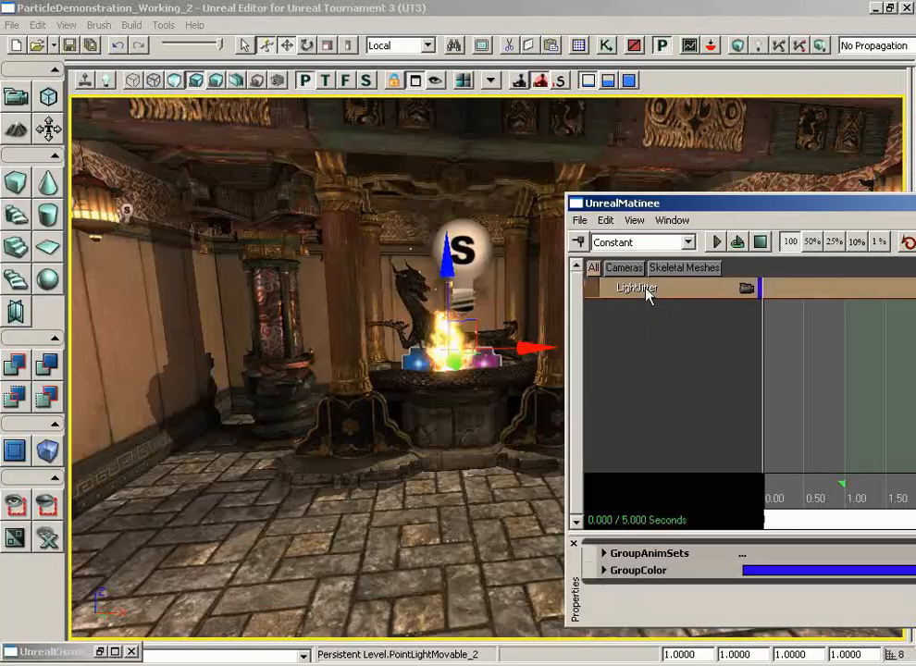
click(607, 288)
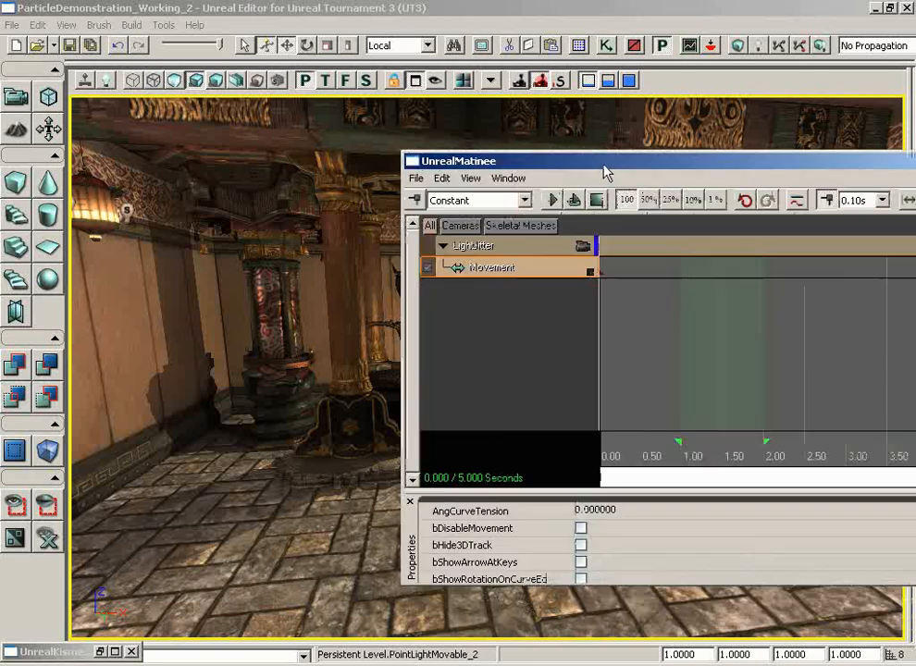
click(582, 562)
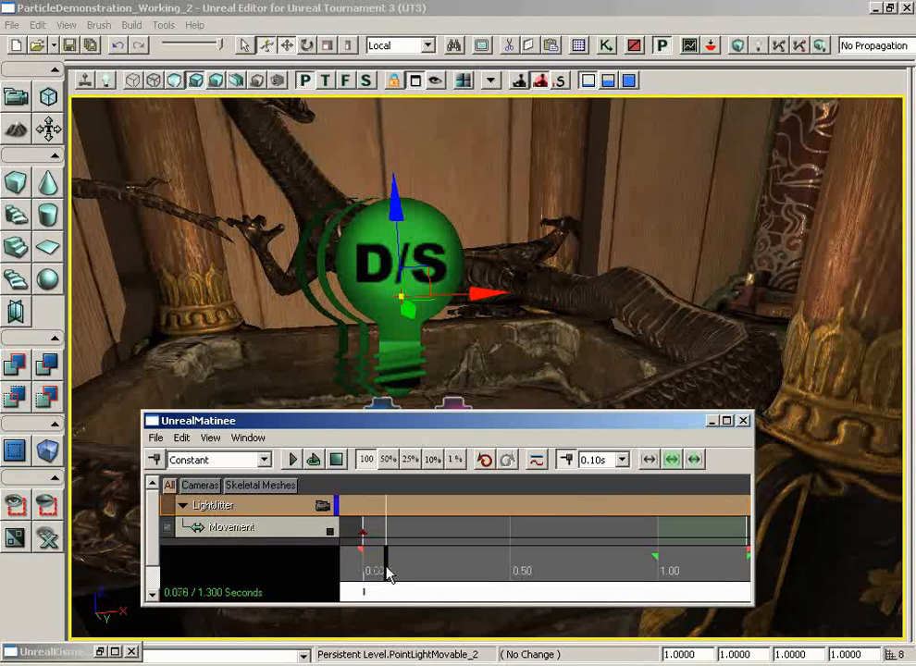
Move the Matinee playhead to about 0.1 seconds.
drag(364, 571, 398, 571)
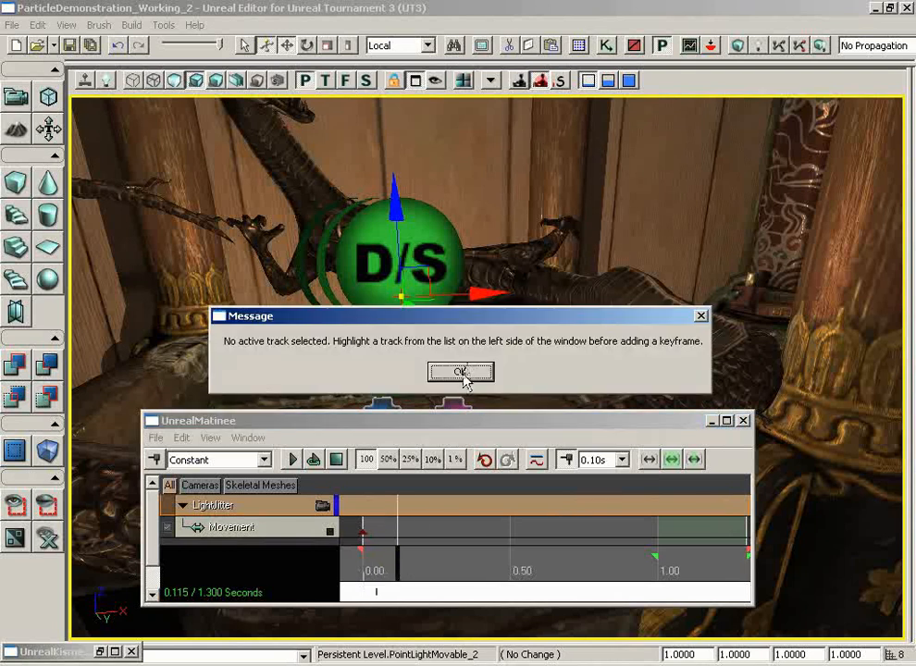
Dismiss the no-active-track warning before keying the light at 0.1s.
click(461, 371)
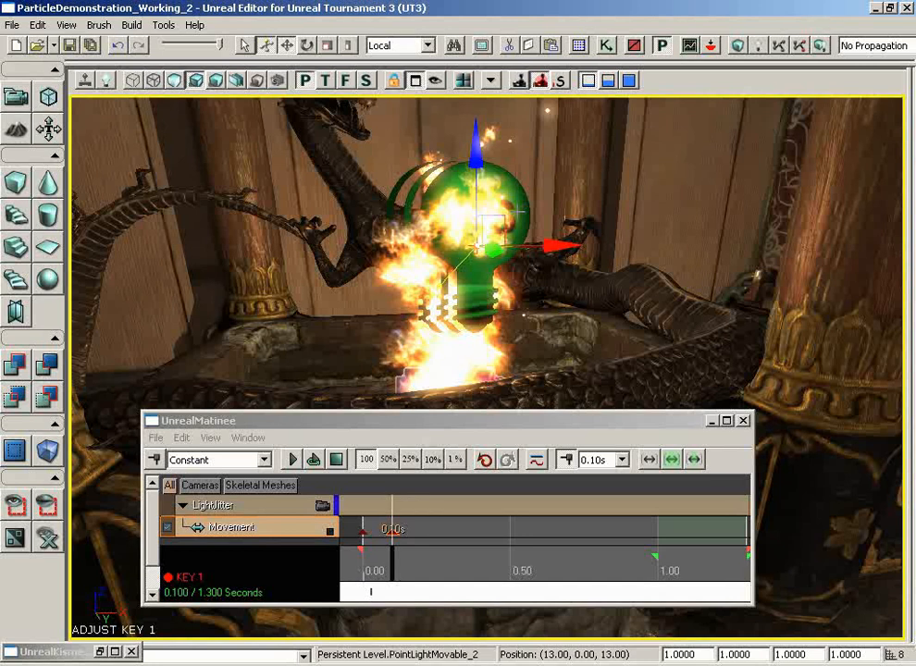
mouse_move(442, 526)
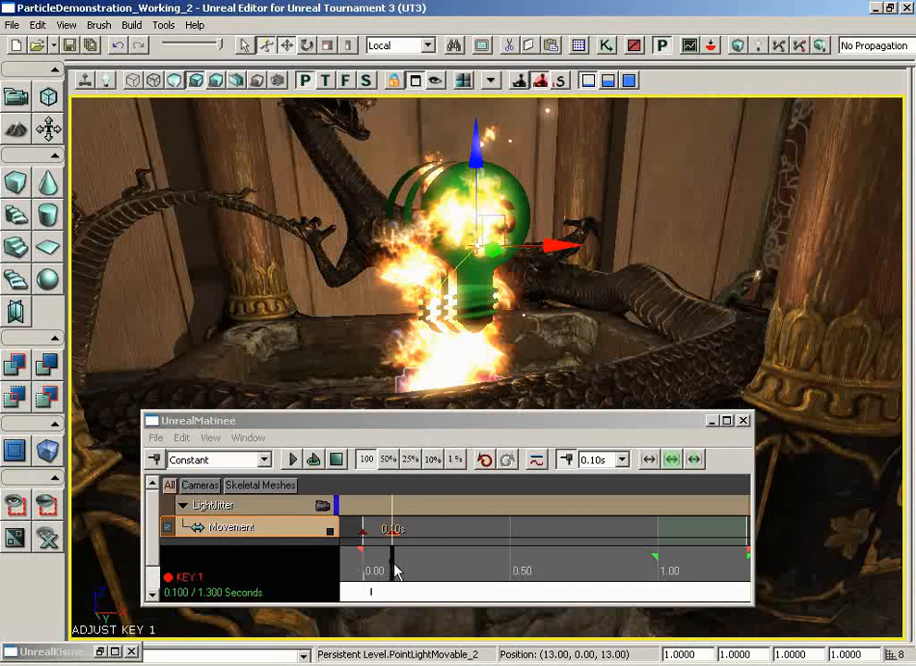
Advance the playhead to 0.2 seconds for the next movement key.
drag(395, 572, 420, 572)
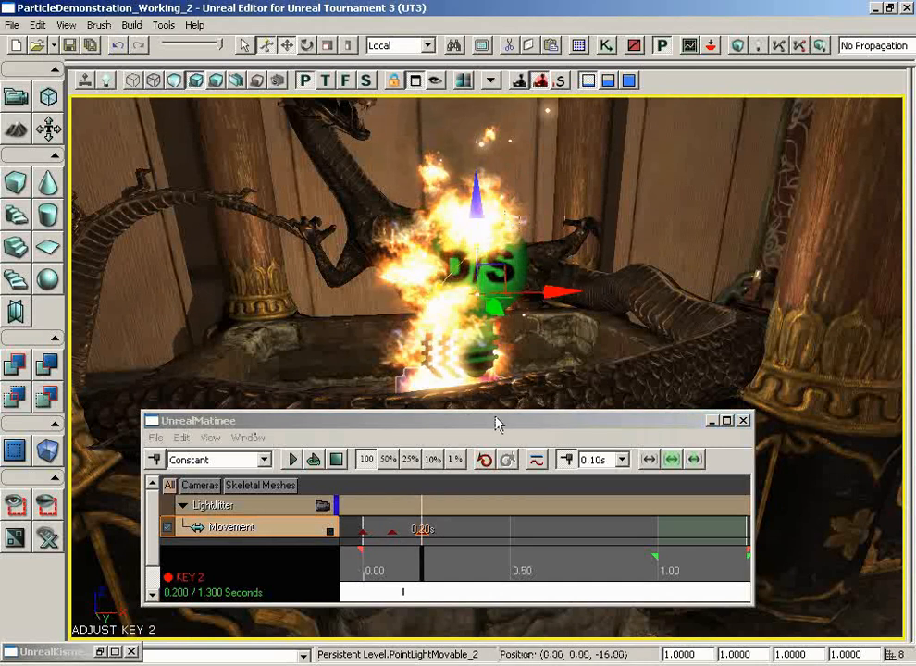
click(449, 570)
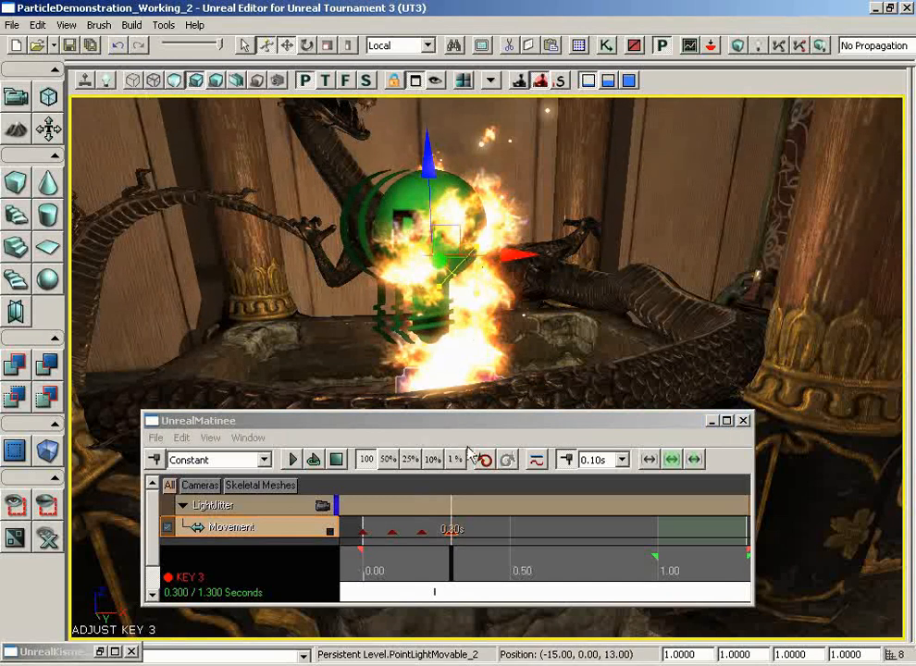
mouse_move(453, 574)
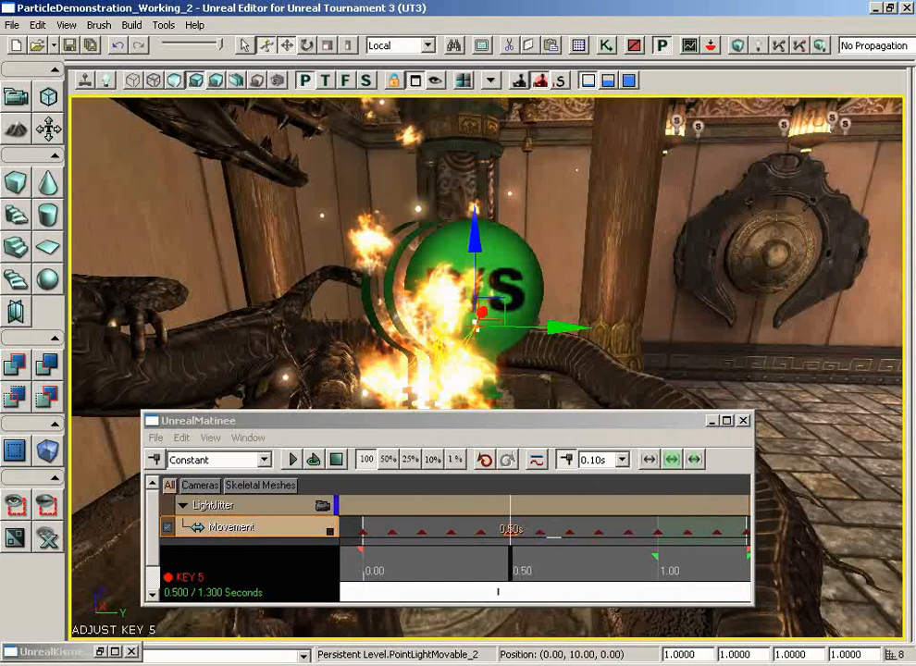
Key another jittered light position on the Movement track, stepping the sequence toward 1.20 s.
click(435, 567)
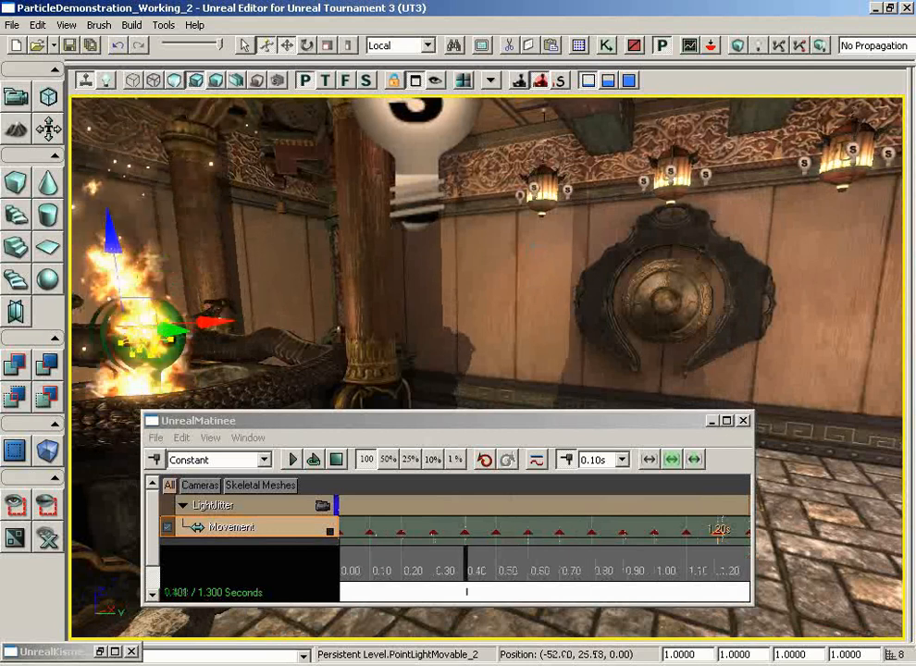
Scrub the timeline to preview the light's jitter around 1.04 s and 0.43 s, then leave Matinee for Kismet.
click(291, 460)
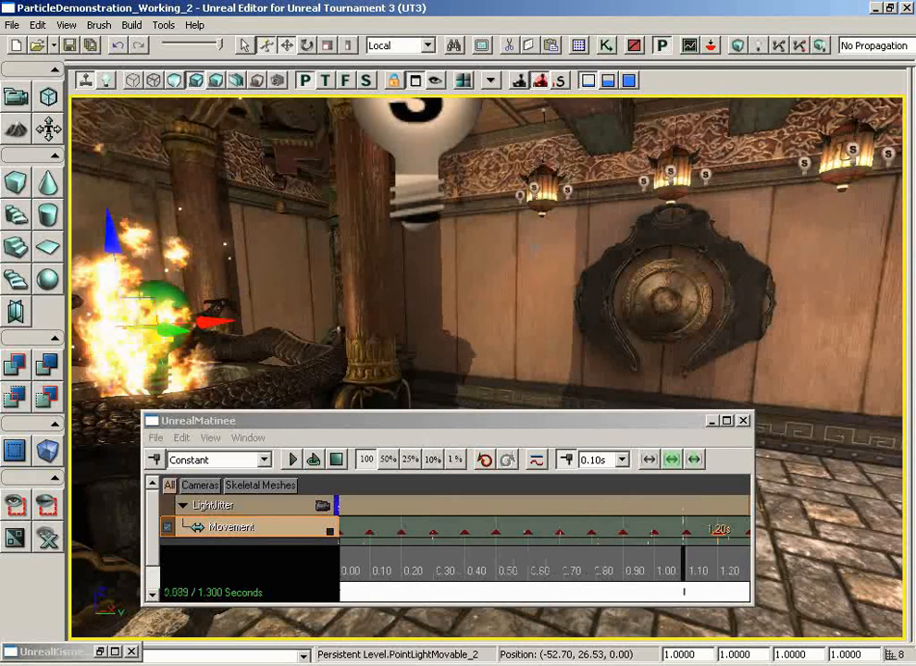
click(291, 459)
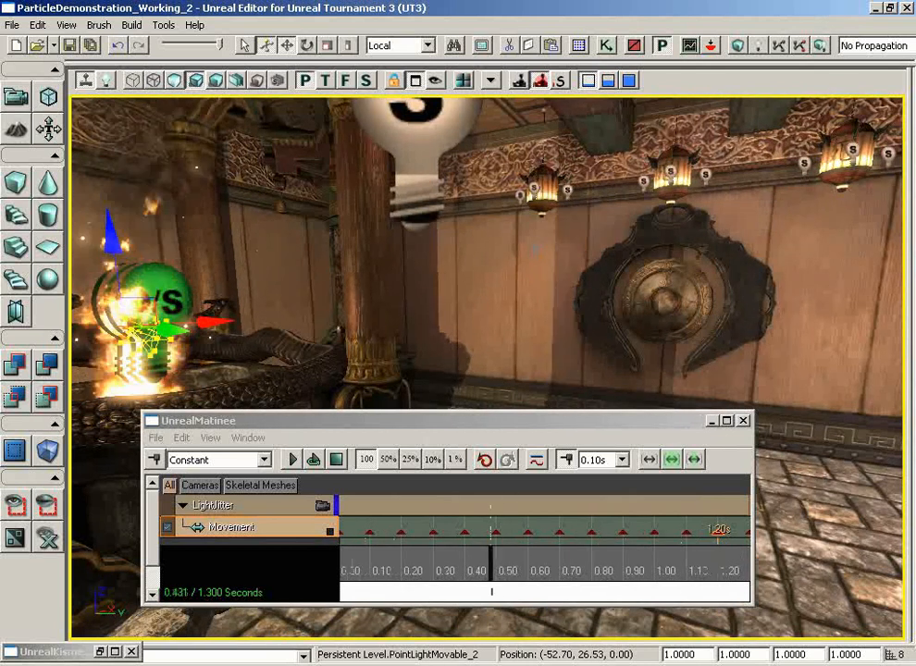
click(290, 459)
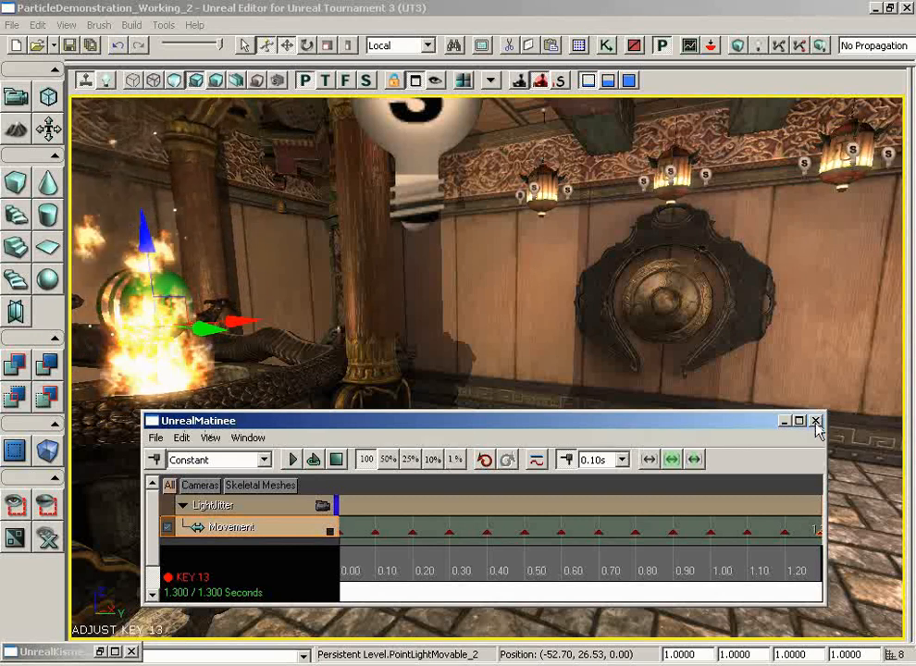
click(816, 420)
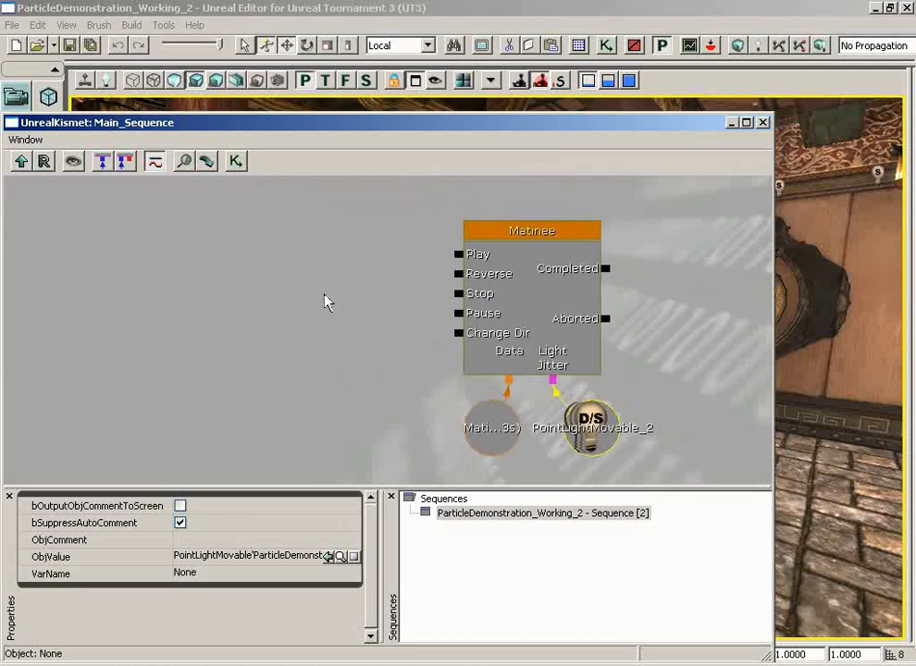
Add a Level Startup event that plays the Light Jitter Matinee, wire Aborted back to Play to loop it, and leave Kismet.
right_click(325, 302)
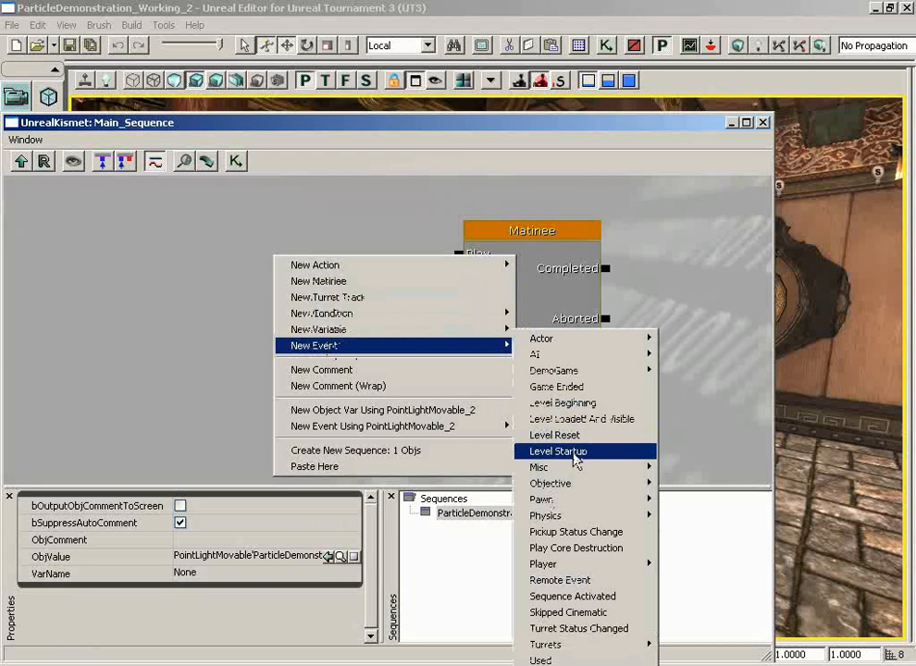
click(557, 451)
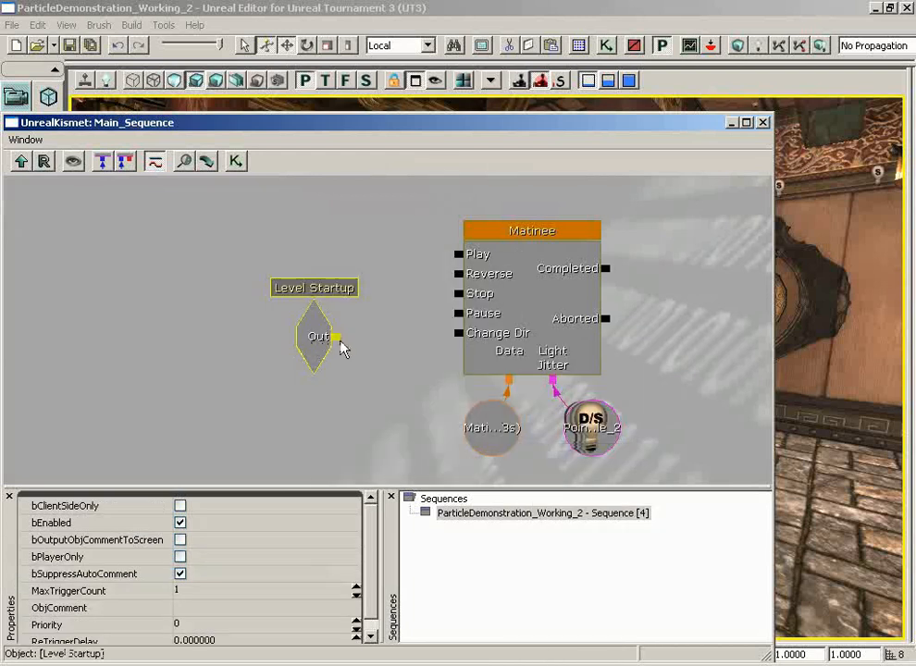
drag(335, 336, 459, 254)
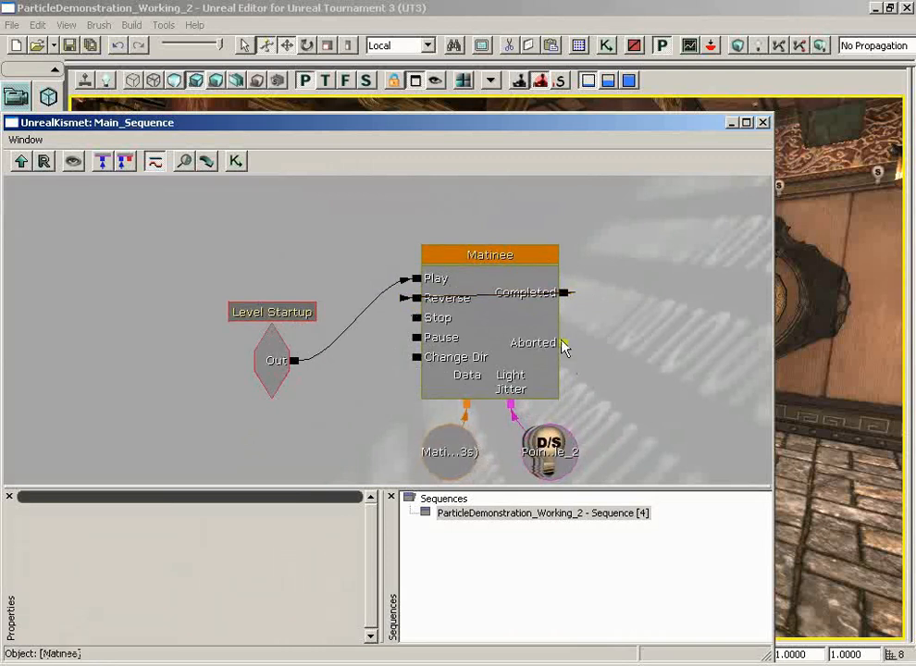
click(578, 354)
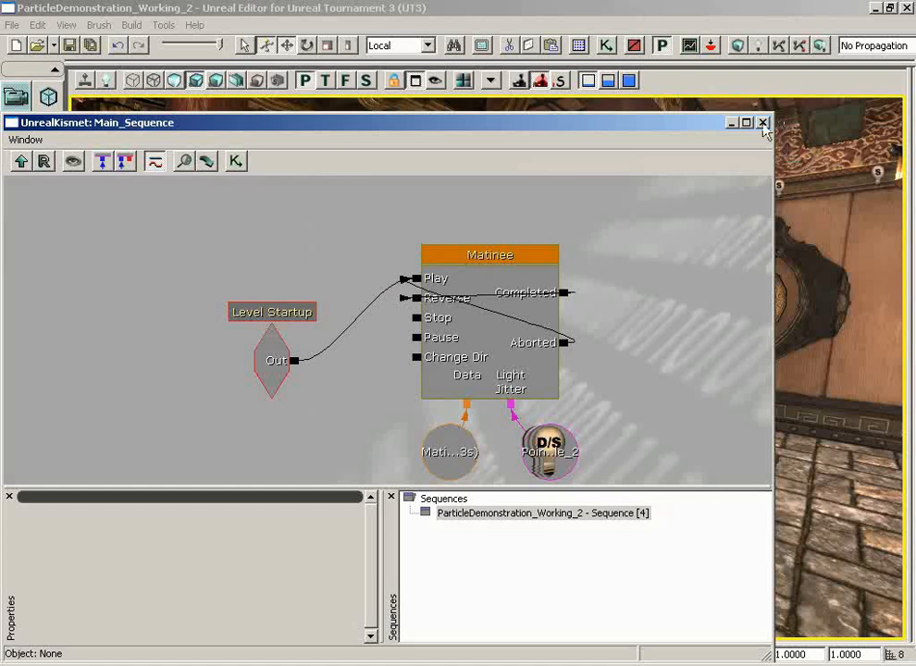
click(762, 122)
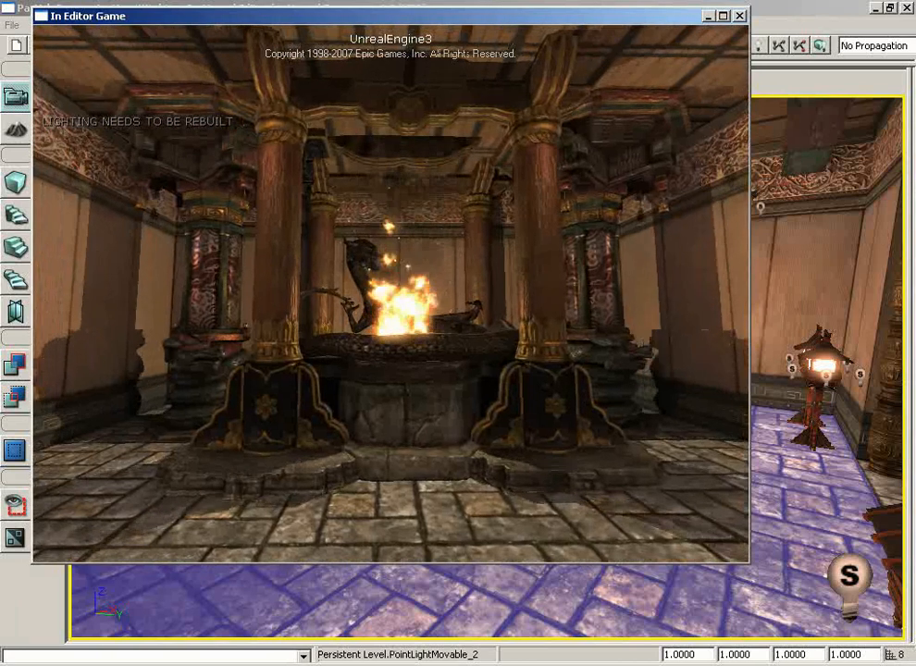
Close the In Editor Game preview of the fire pit to return to editing.
click(740, 16)
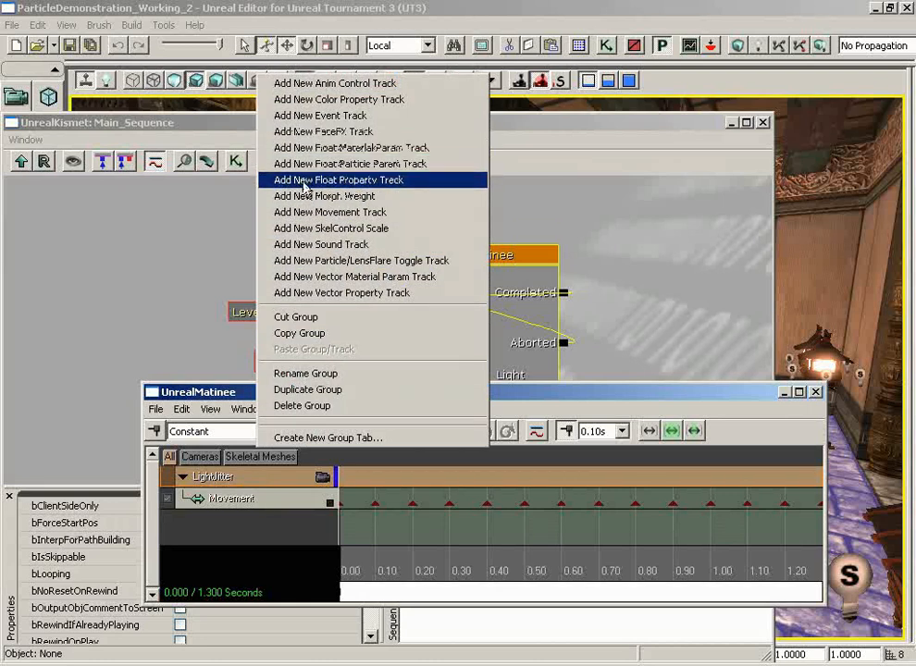
Add a new float property track (Brightness) to the LightJitter group.
click(338, 180)
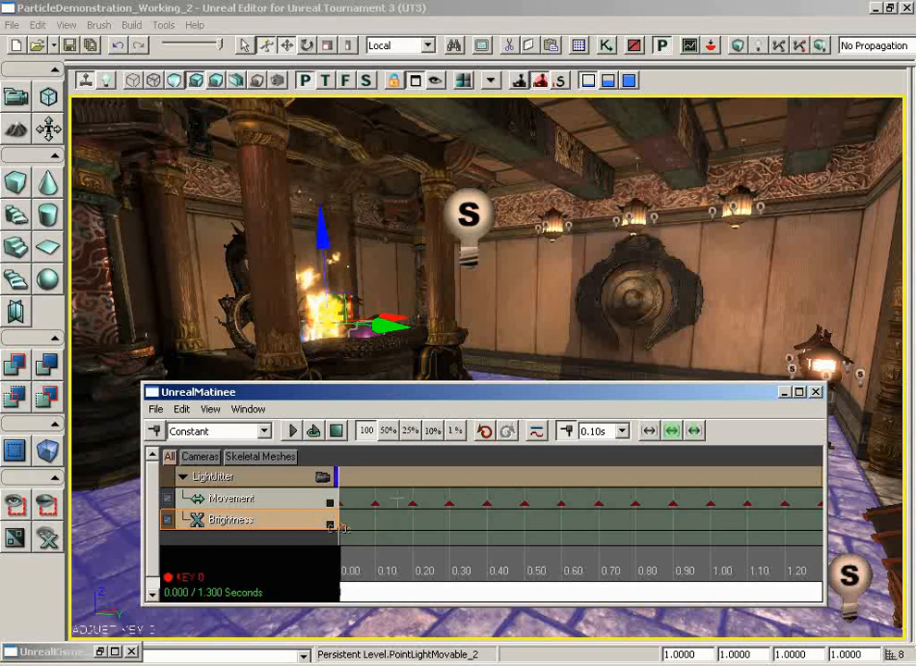
Set the first Brightness key's value to 1.000 via Set Value.
right_click(331, 526)
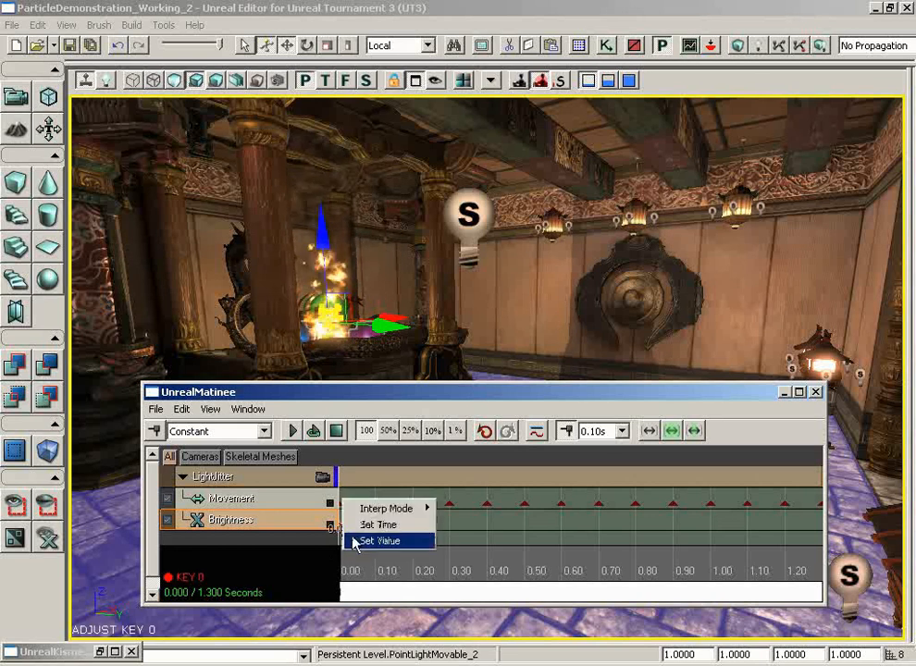
click(380, 541)
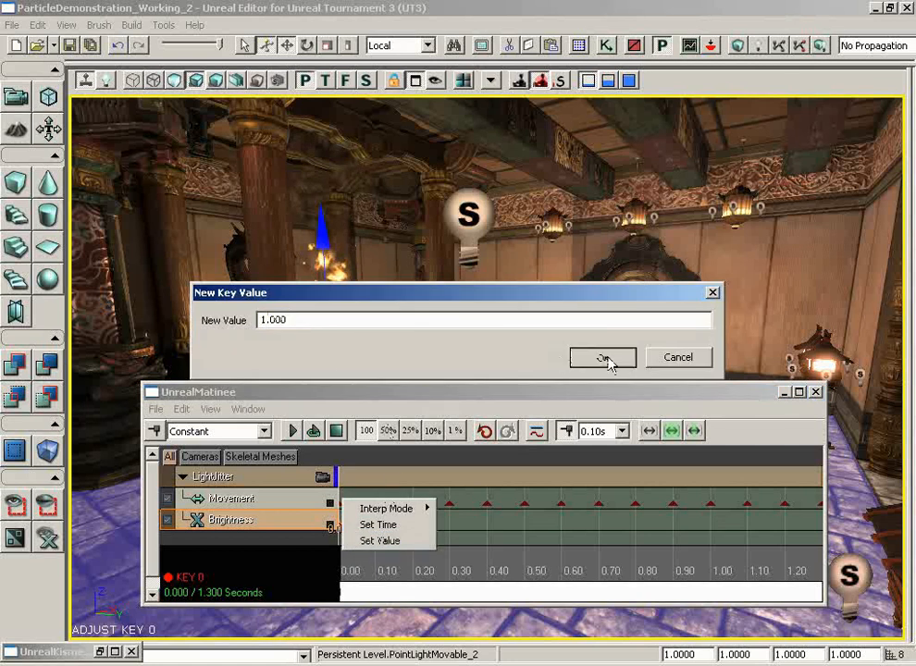
click(603, 358)
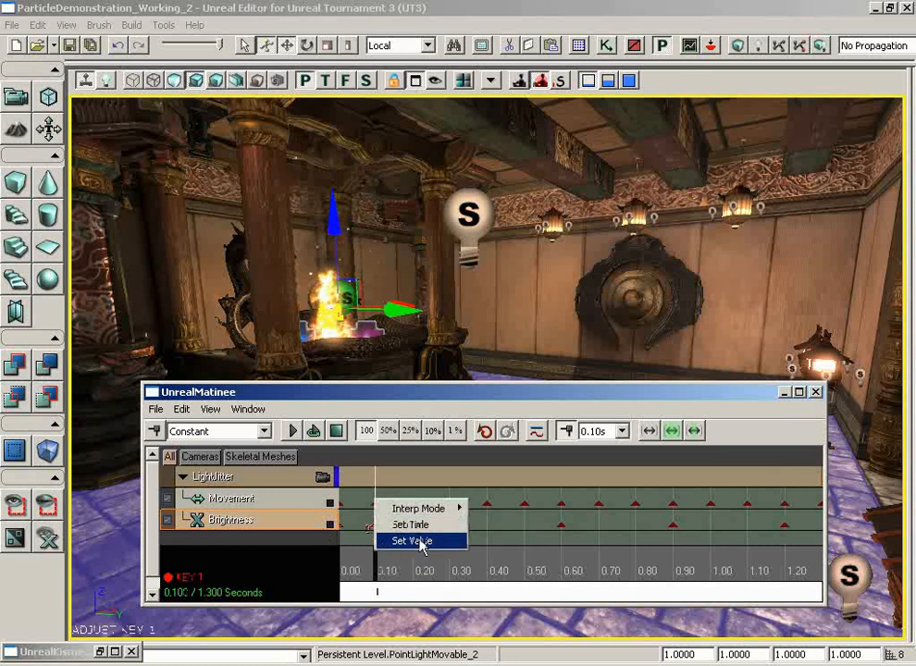
Set the Brightness key at 0.10 s to a value of 0.7.
click(411, 542)
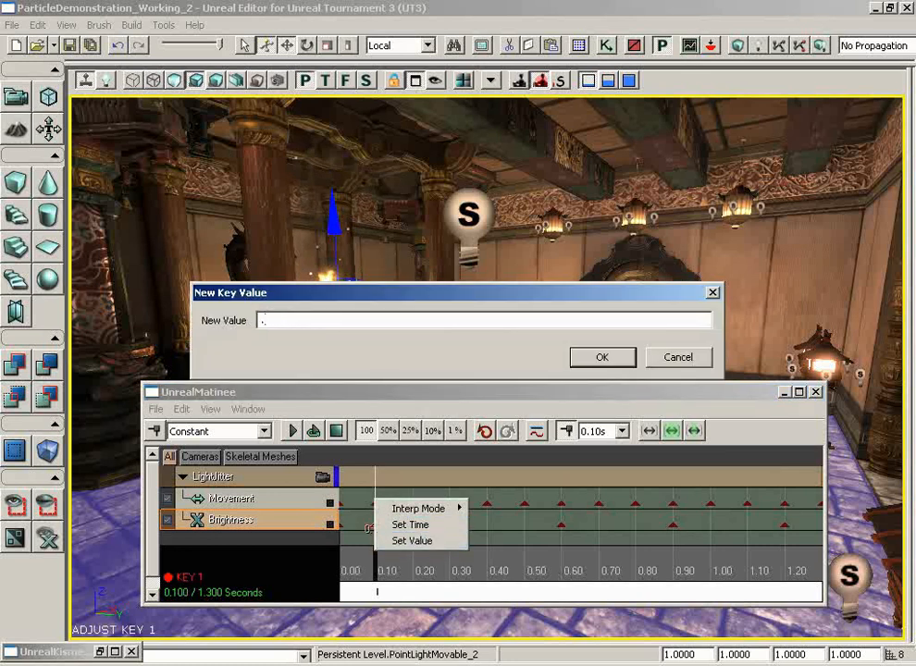
text(.7)
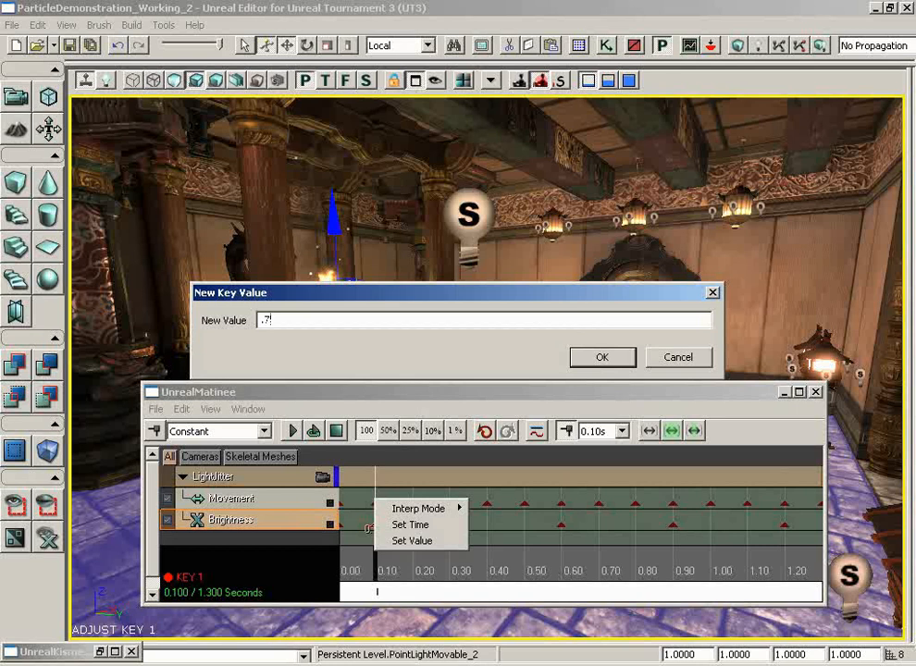
click(602, 357)
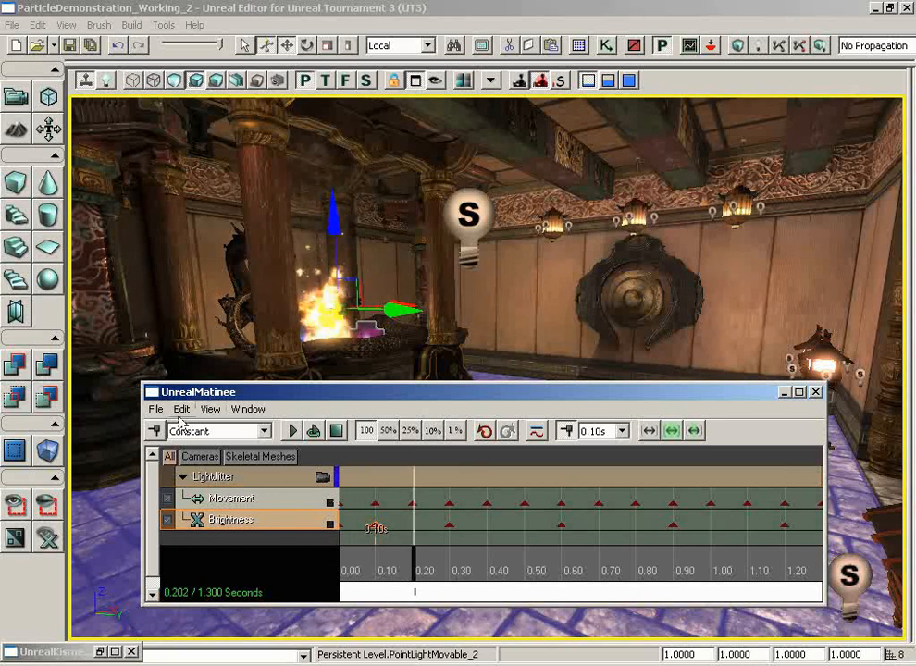
Use Matinee's Edit commands to move a Brightness key to 0.70 s on the track.
click(182, 409)
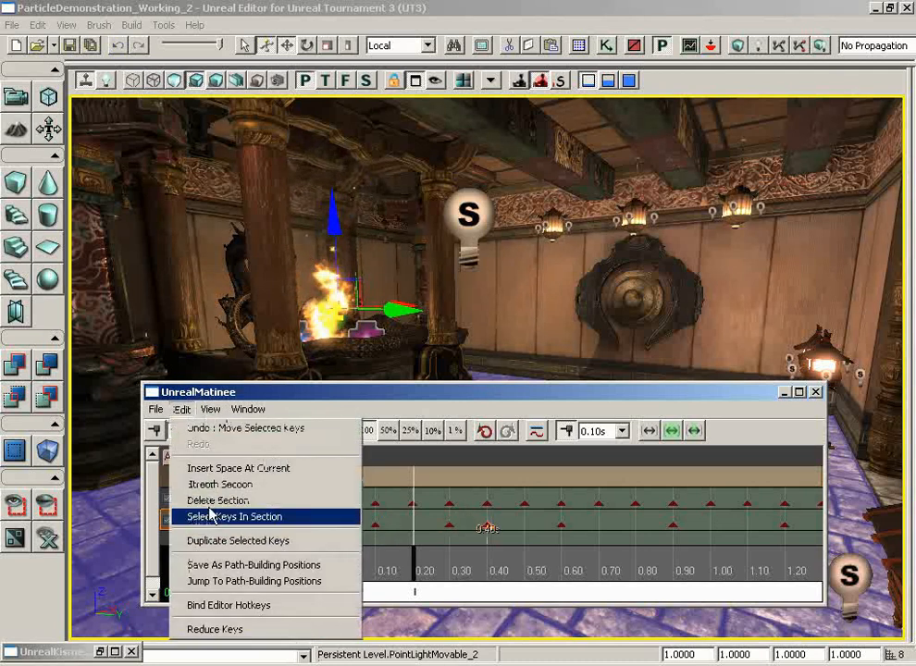
click(235, 516)
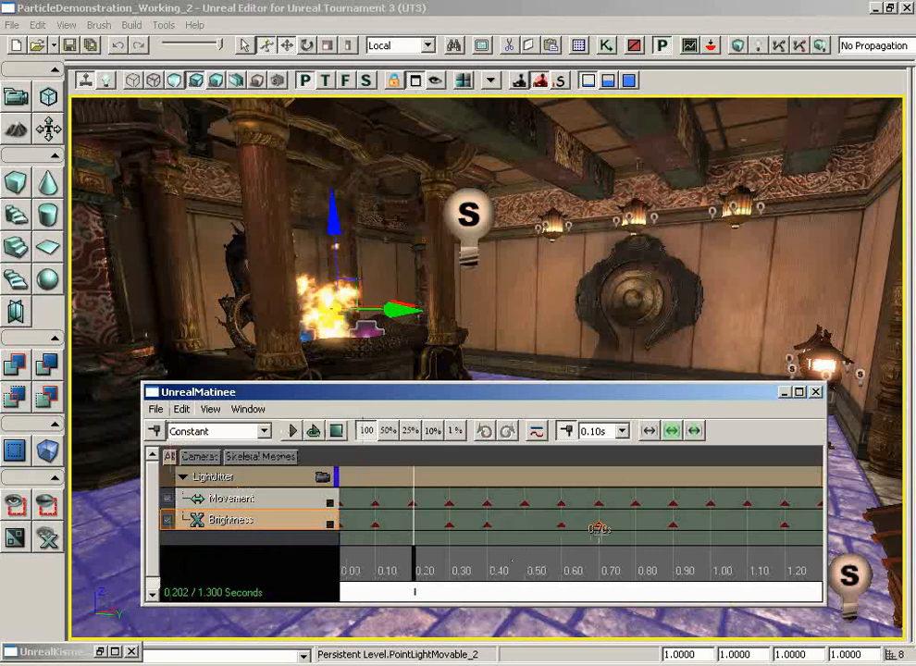
click(181, 409)
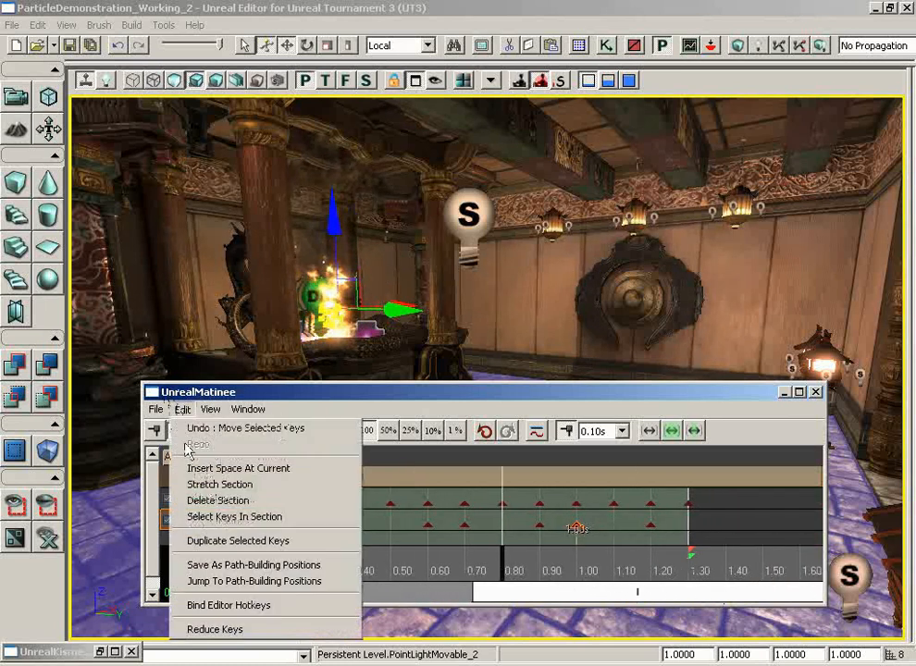
mouse_move(237, 541)
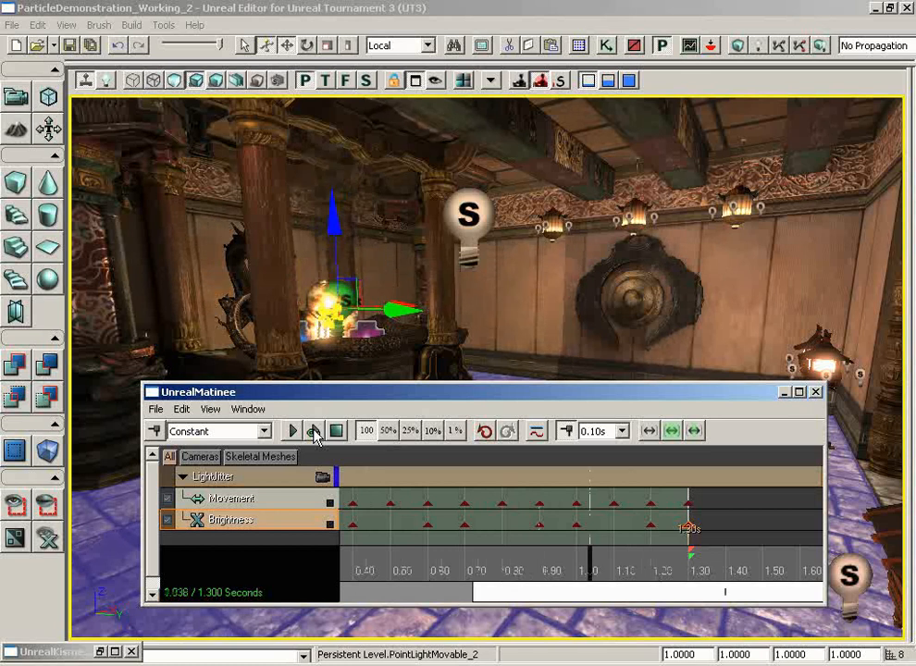
Play the LightJitter sequence on a loop to preview the flicker.
click(292, 432)
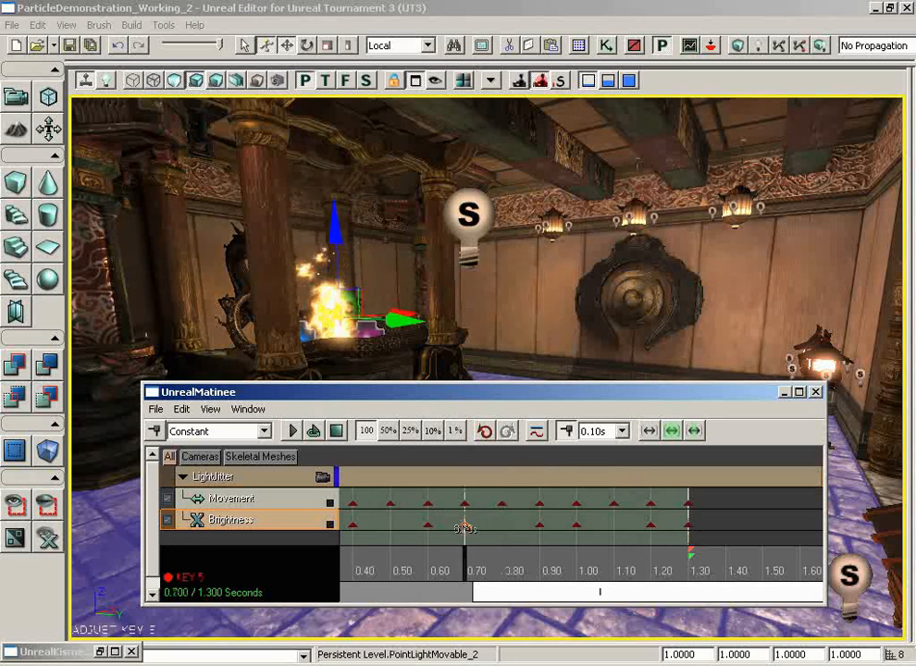
Give the Brightness key at 0.70 s a value of 0.700 and start editing the key near 0.90 s.
click(502, 541)
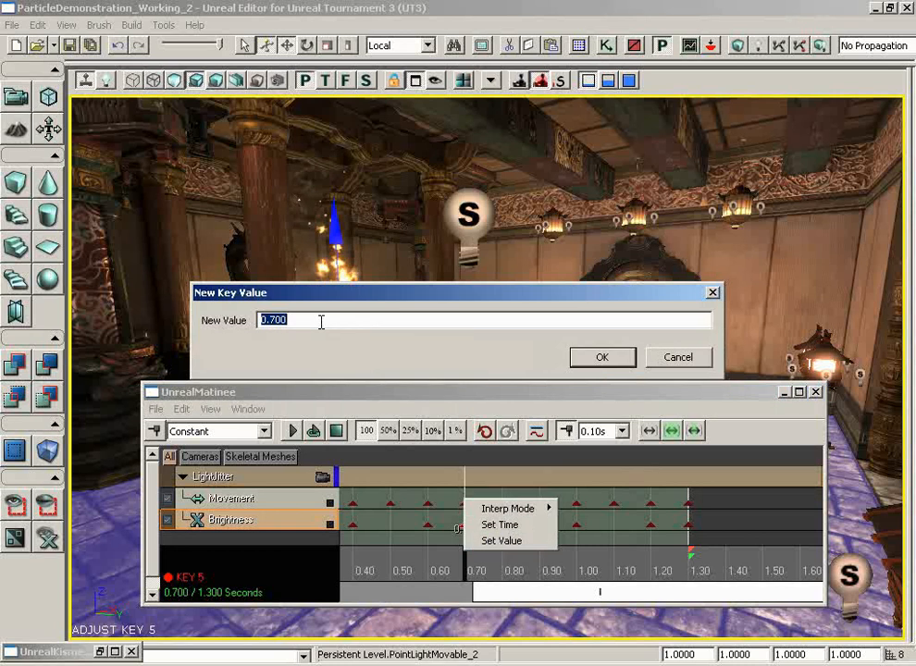
click(602, 358)
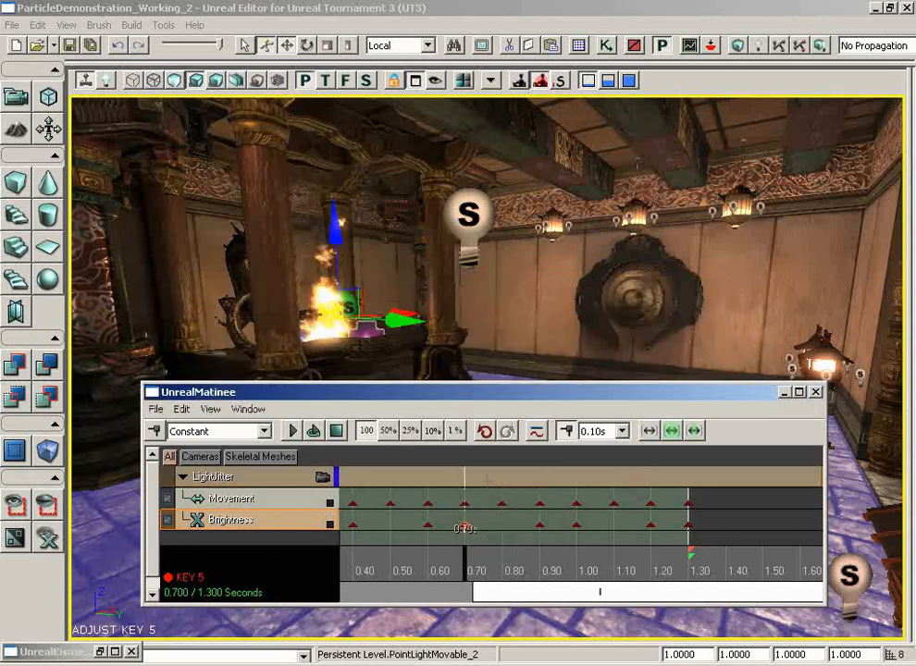
right_click(537, 527)
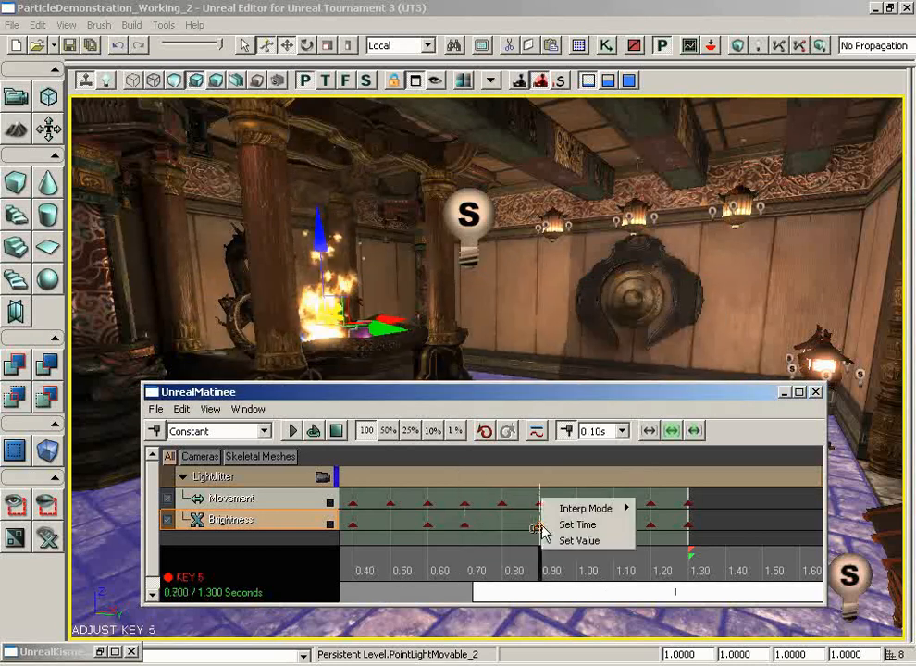
click(579, 541)
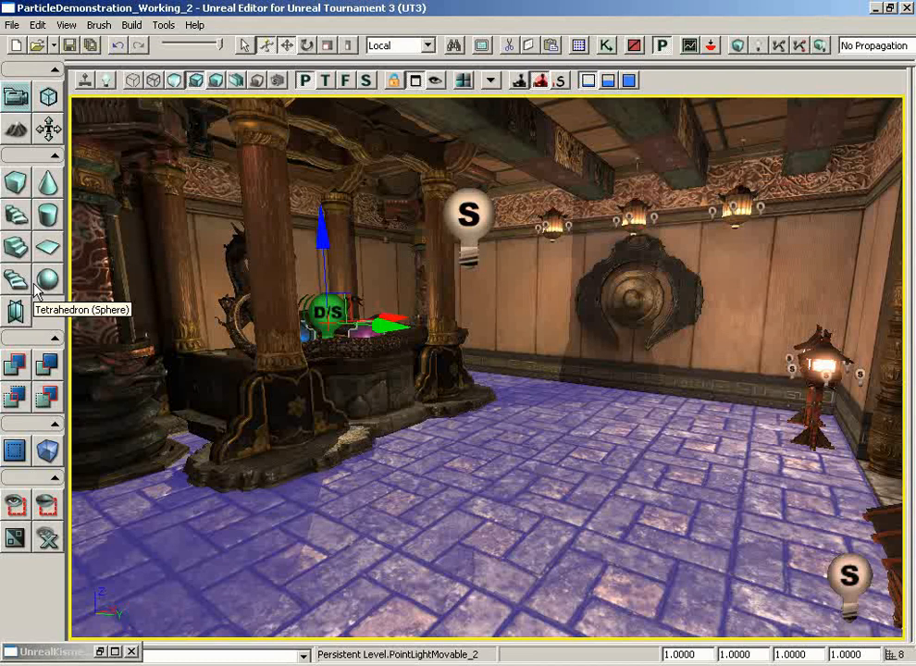
mouse_move(47, 280)
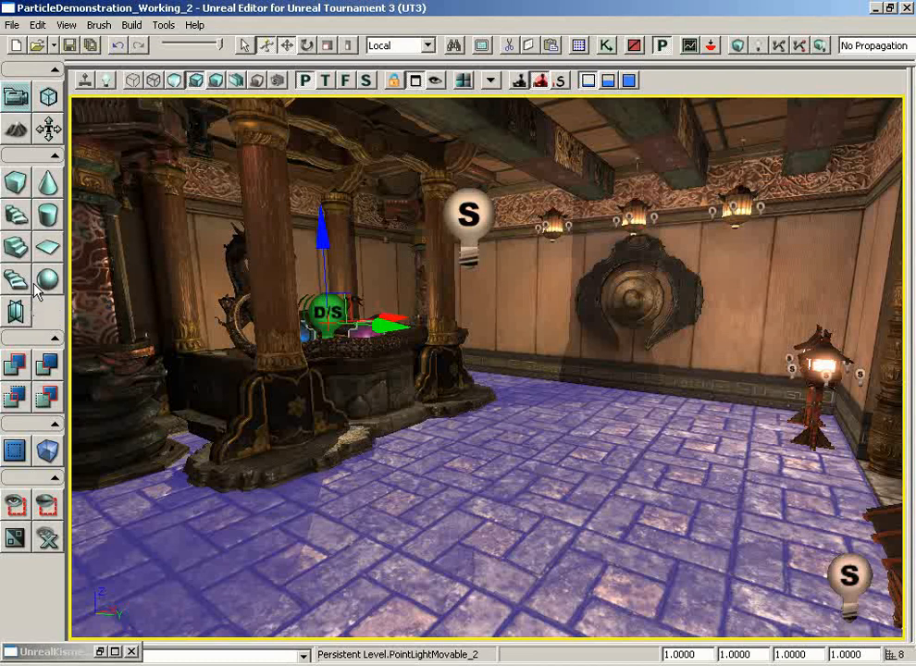